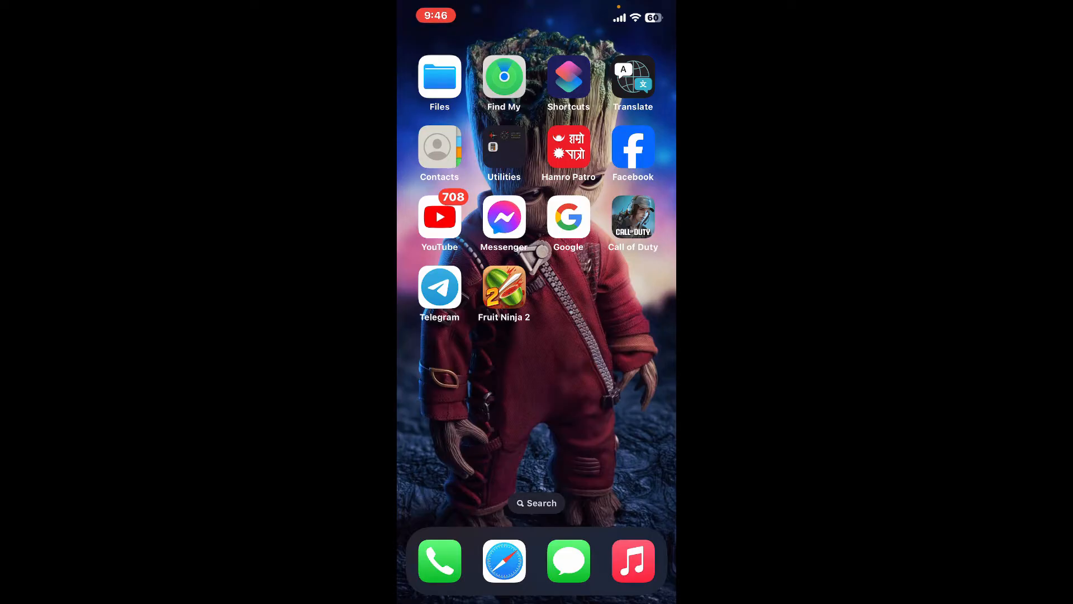
# Launch Adobe Express from the second Home Screen page.
pyautogui.hscroll(-3)
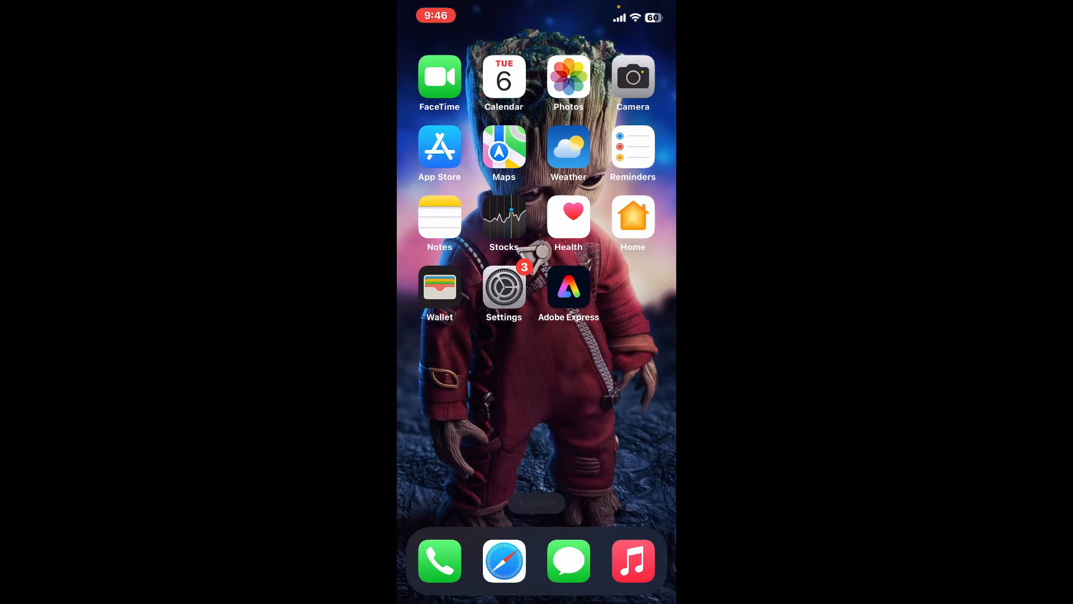
pyautogui.click(568, 287)
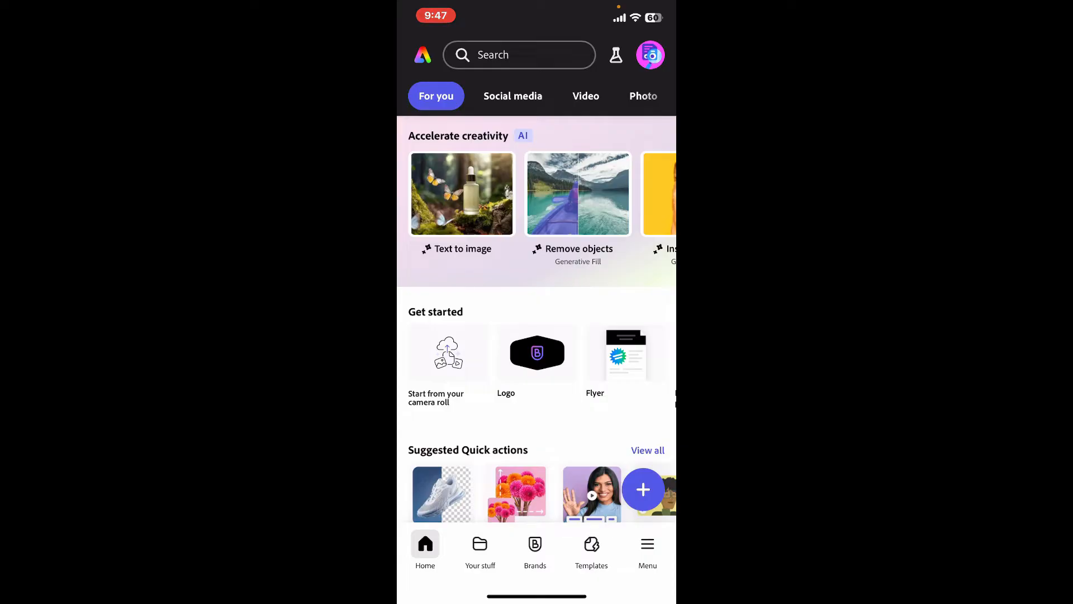
# Start a new project from the YouTube thumbnail 1280 × 720 px preset.
pyautogui.click(641, 488)
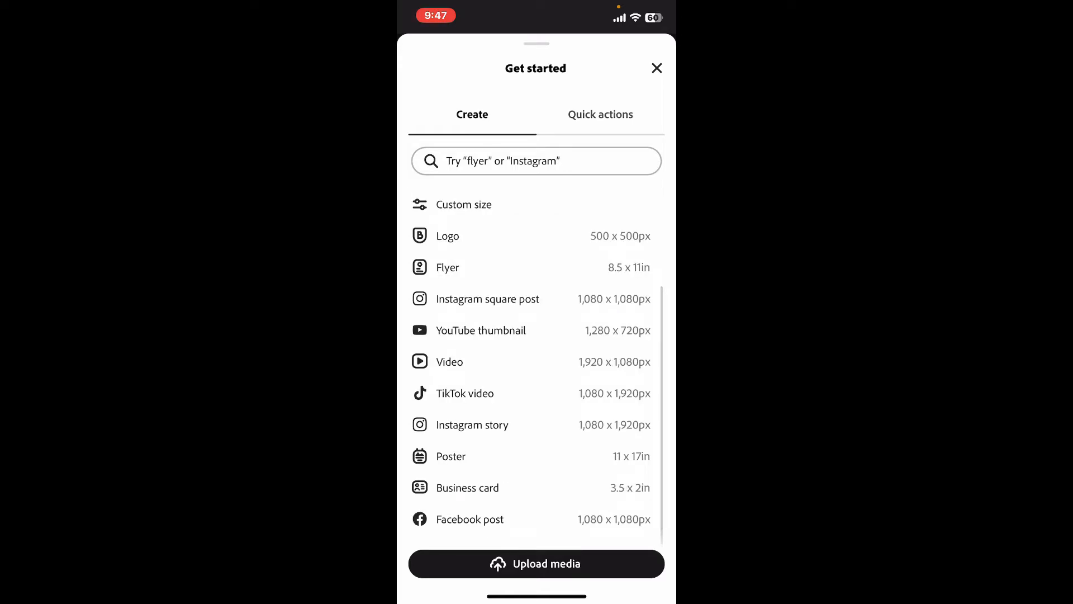
pyautogui.click(535, 563)
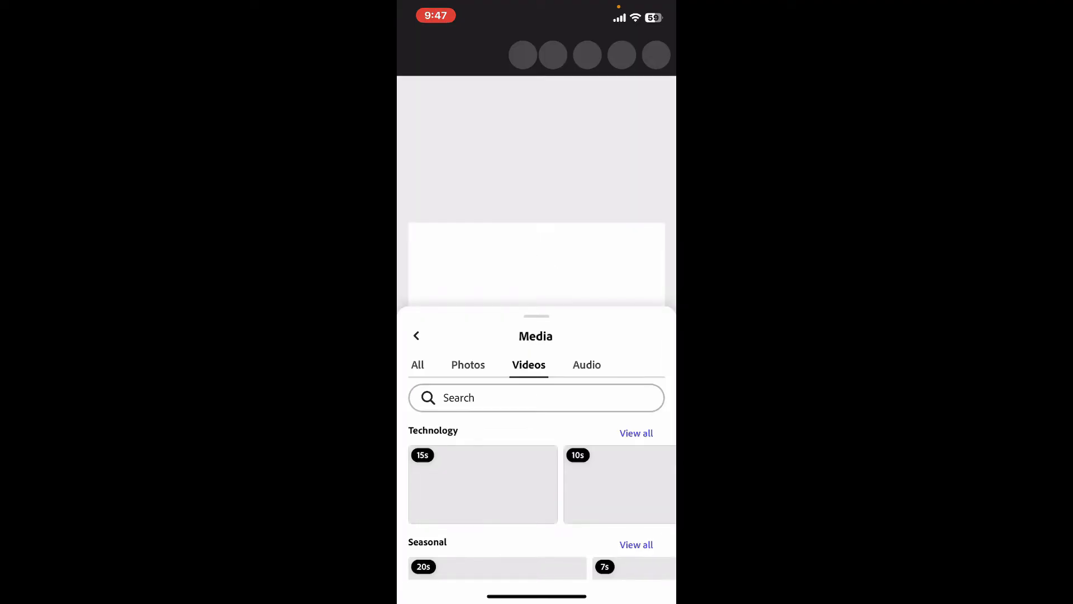
# Add the dark green leaves stock photo from Photos as a 5-second clip on the canvas.
pyautogui.click(468, 364)
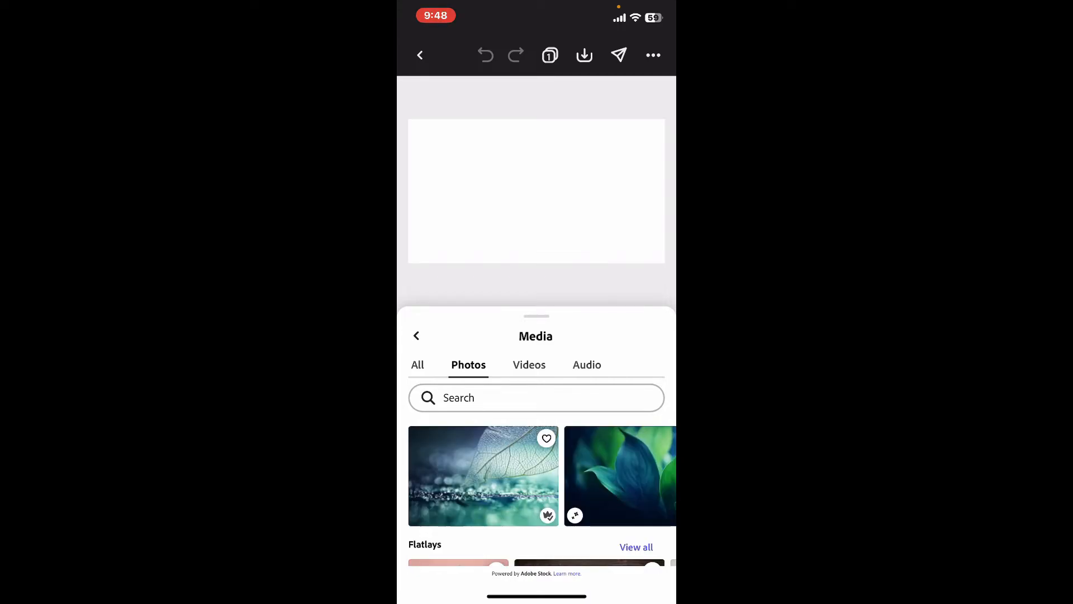
pyautogui.click(620, 476)
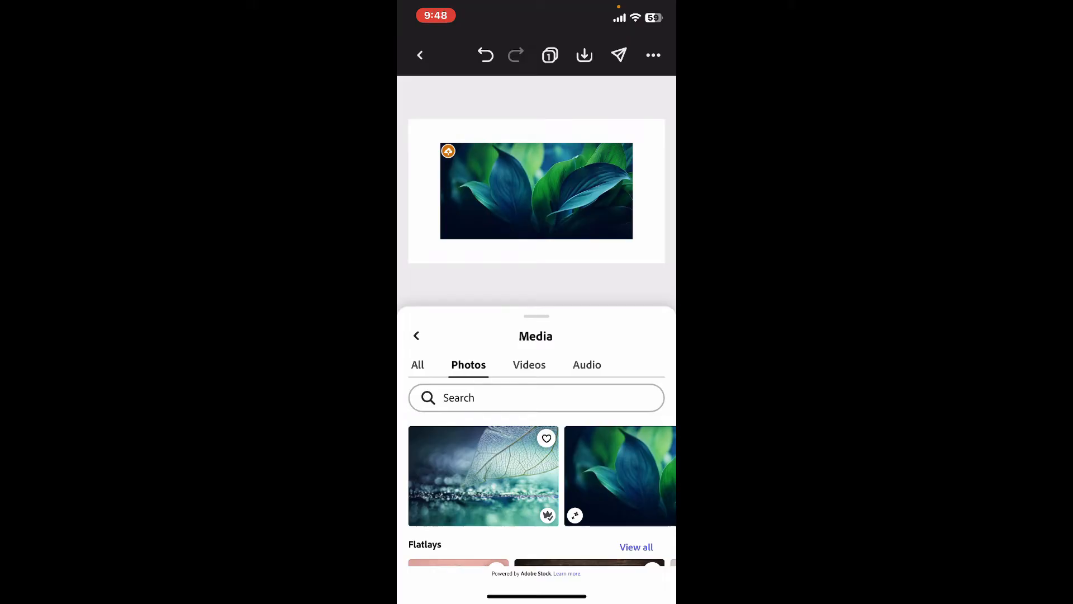
pyautogui.click(416, 335)
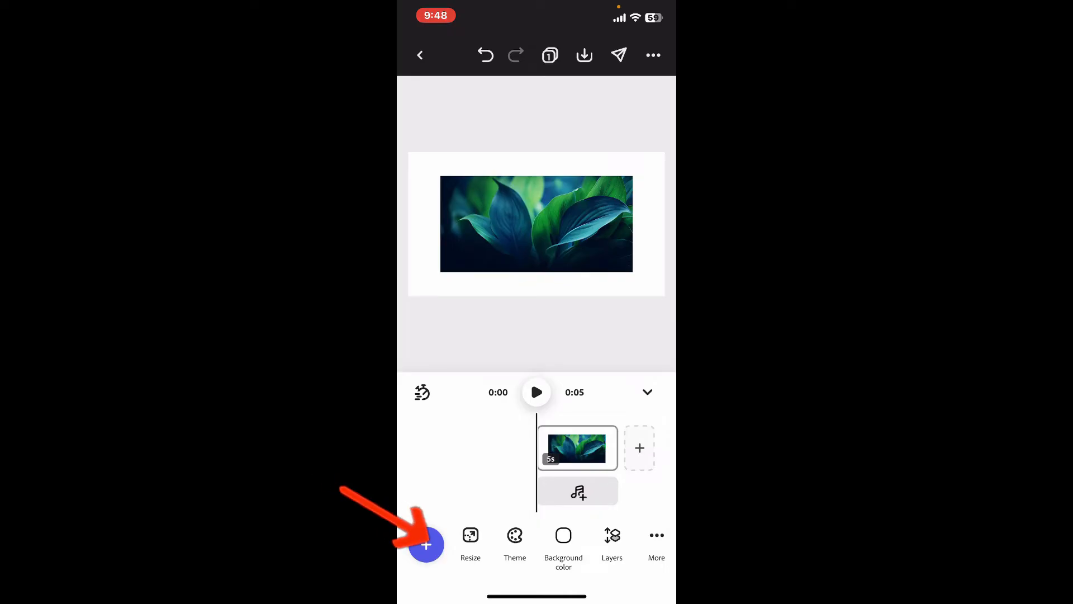
# Add the same leaf photo again via Media and stretch it to cover the canvas.
pyautogui.click(425, 544)
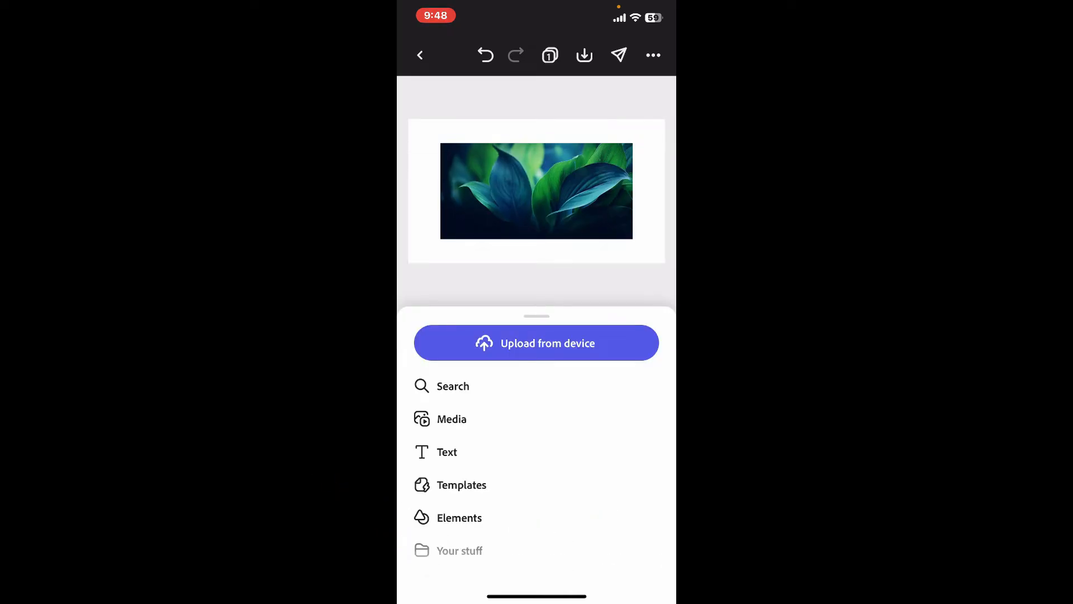
pyautogui.click(450, 418)
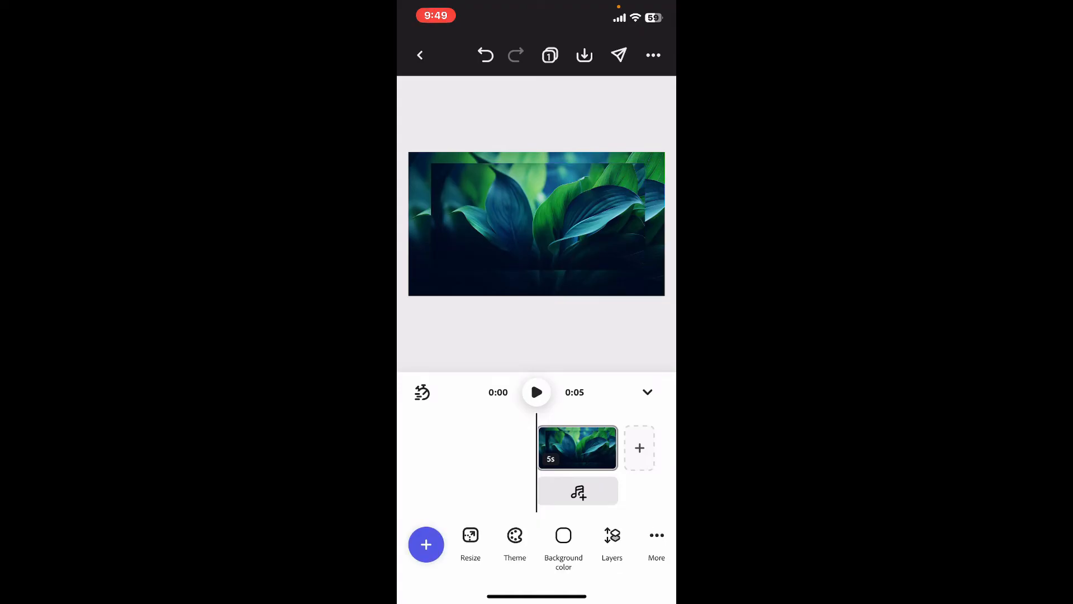
# Select the full-canvas leaf photo and show its Adjustments panel.
pyautogui.click(535, 223)
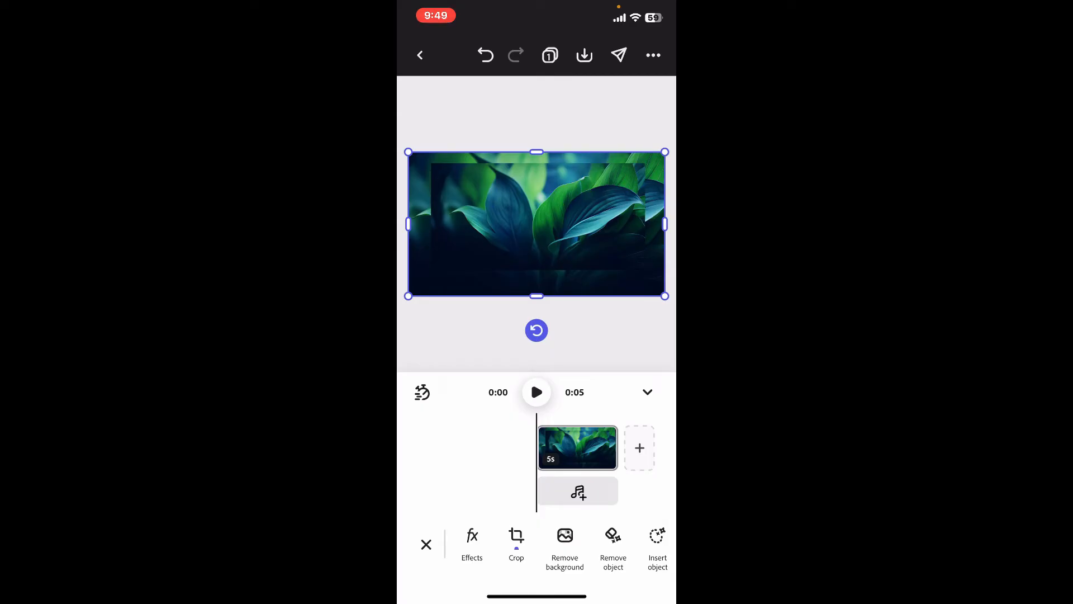
pyautogui.hscroll(-3)
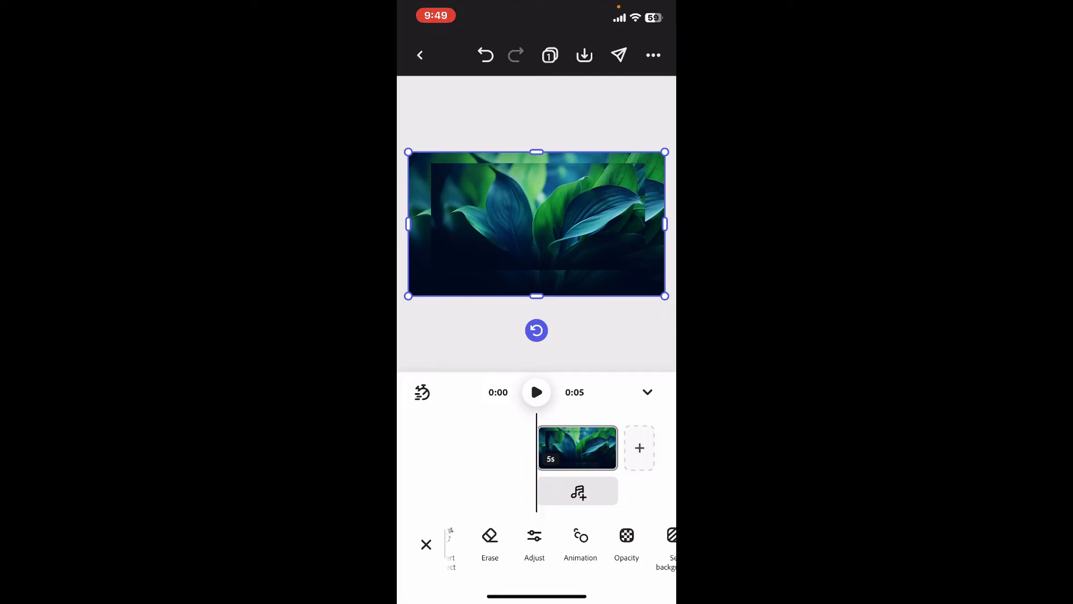
pyautogui.click(534, 545)
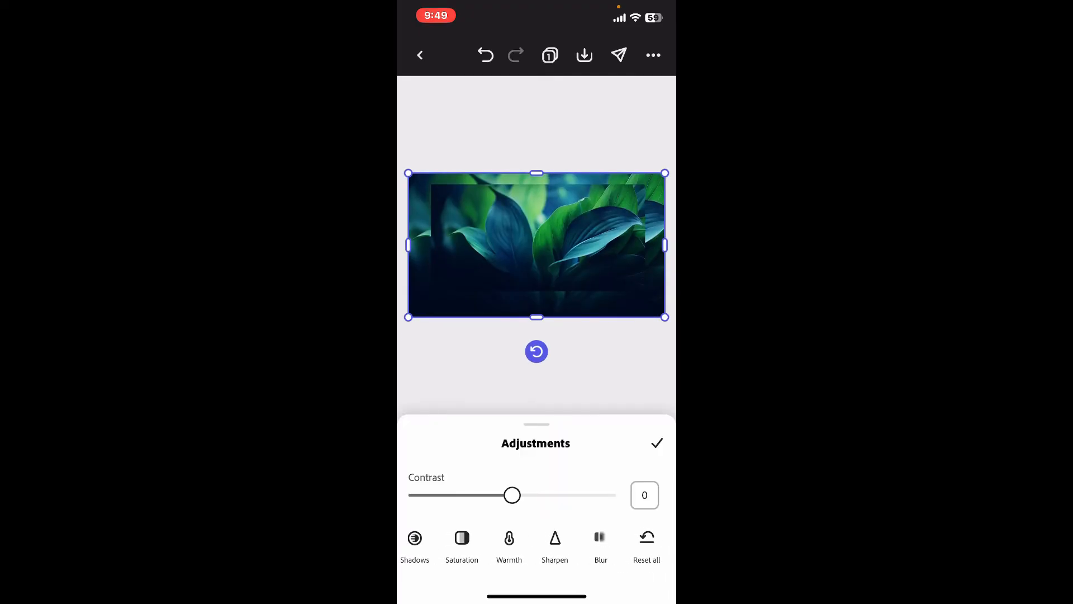
# Apply a Blur adjustment to the background copy, confirm it and deselect the image.
pyautogui.click(601, 541)
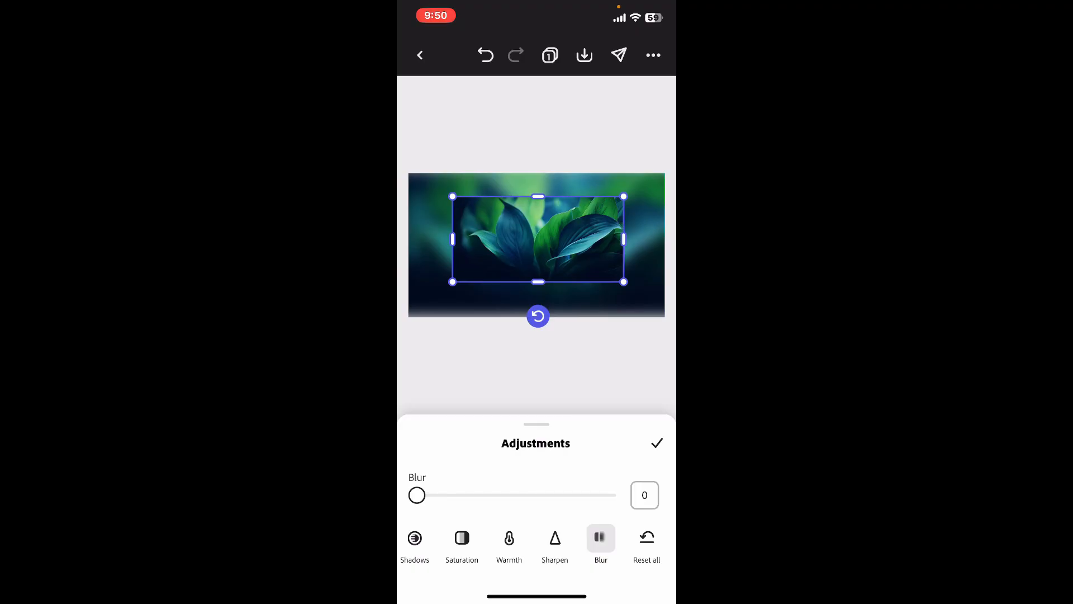
pyautogui.click(656, 443)
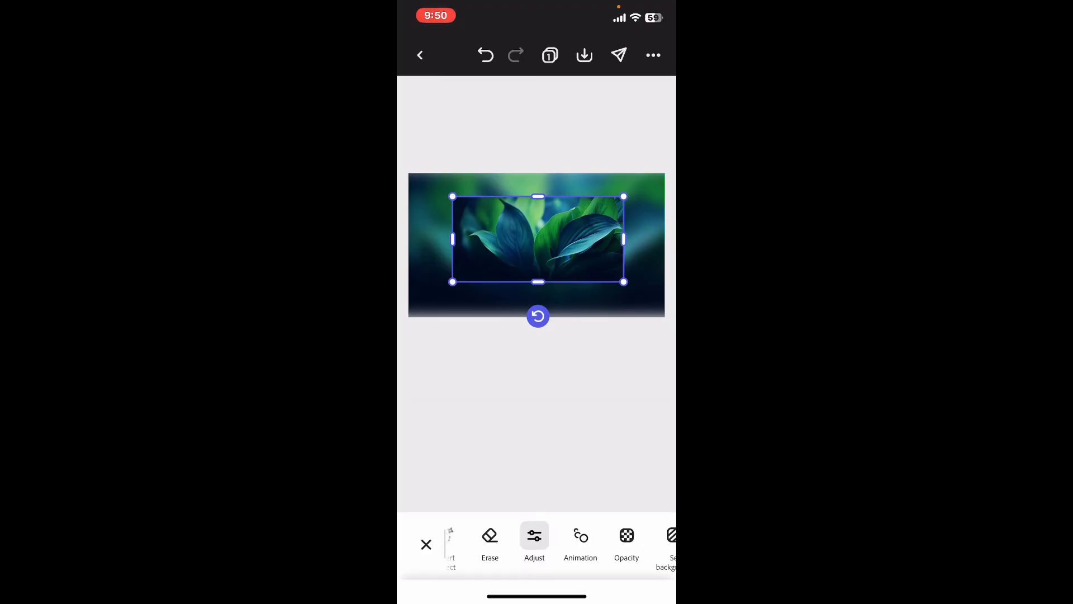
pyautogui.click(425, 544)
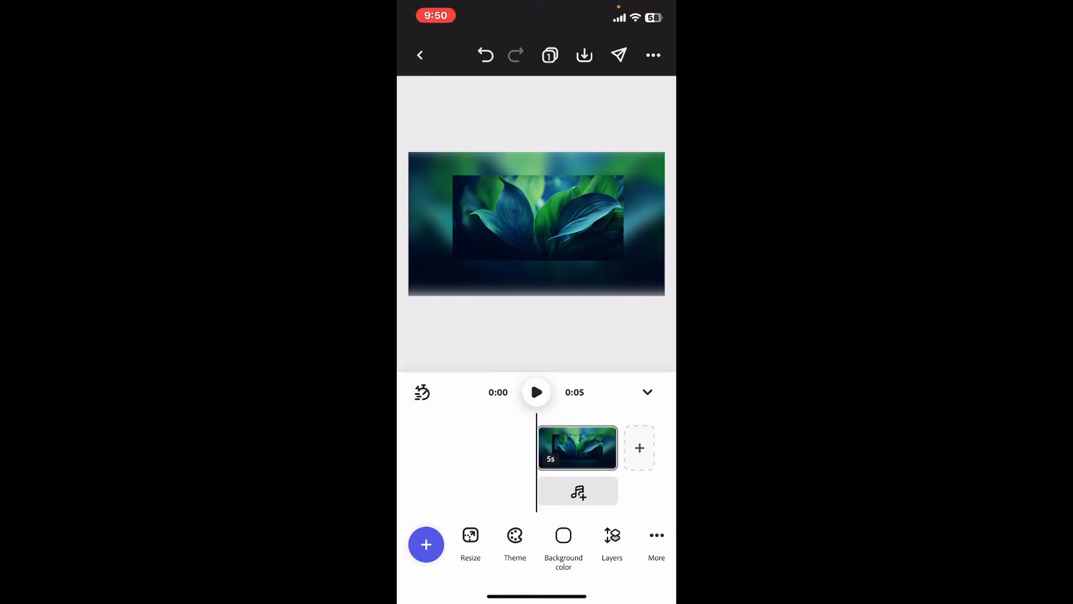